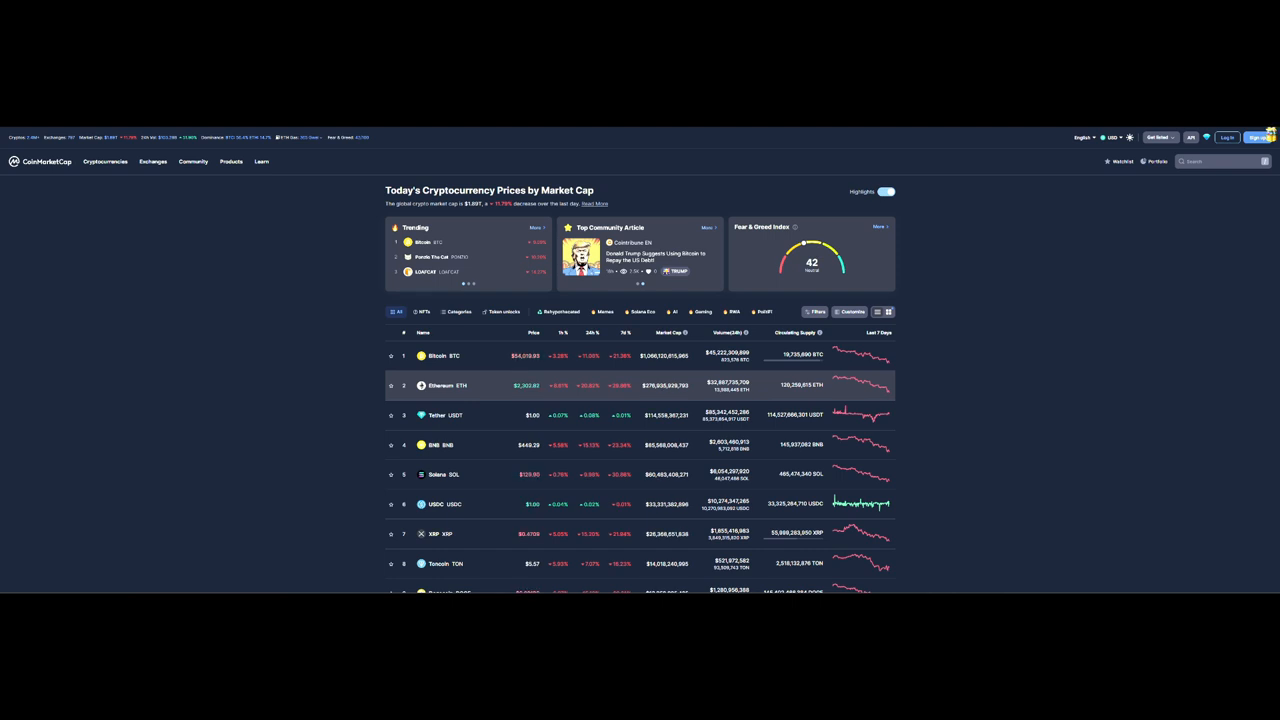
scroll(down, 3)
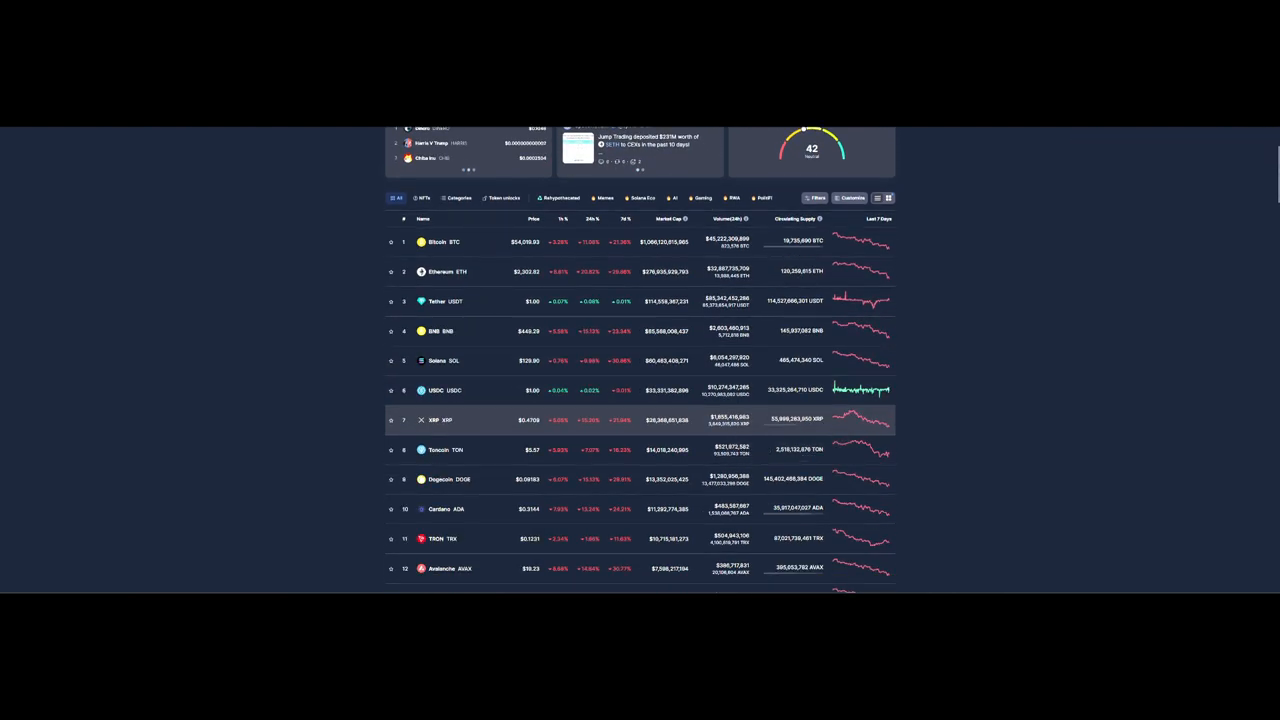
scroll(down, 3)
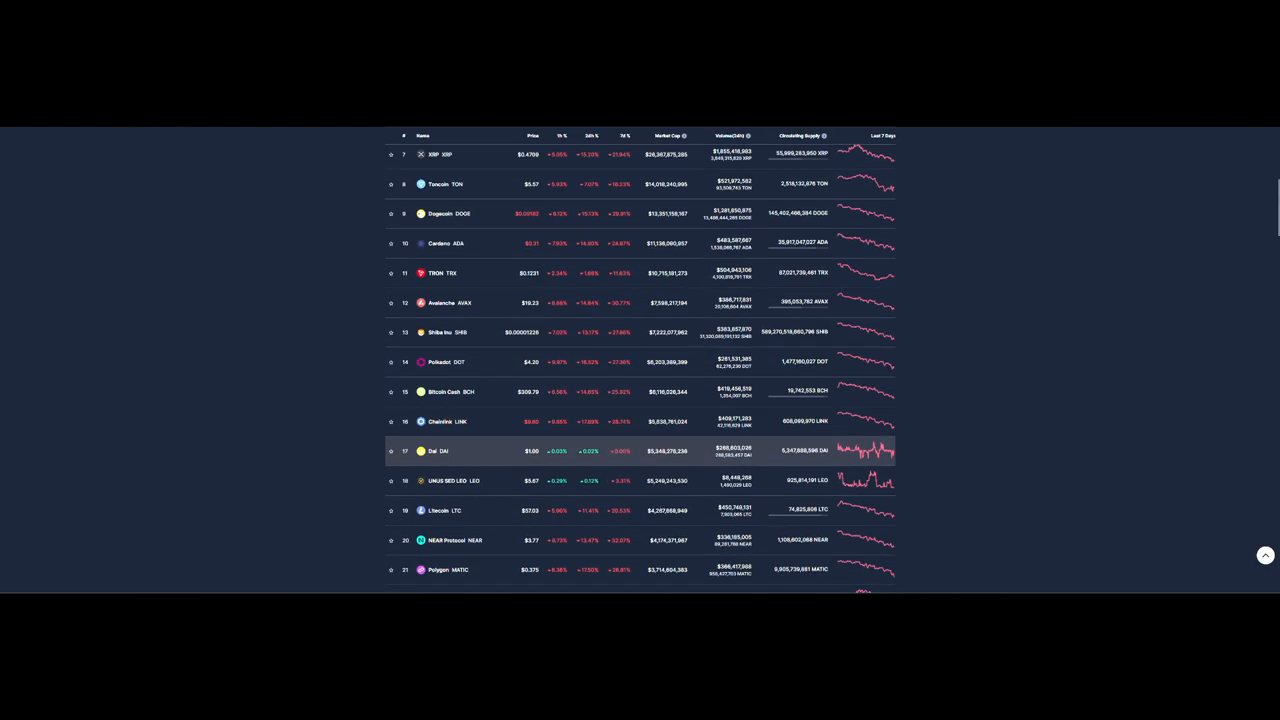
scroll(down, 3)
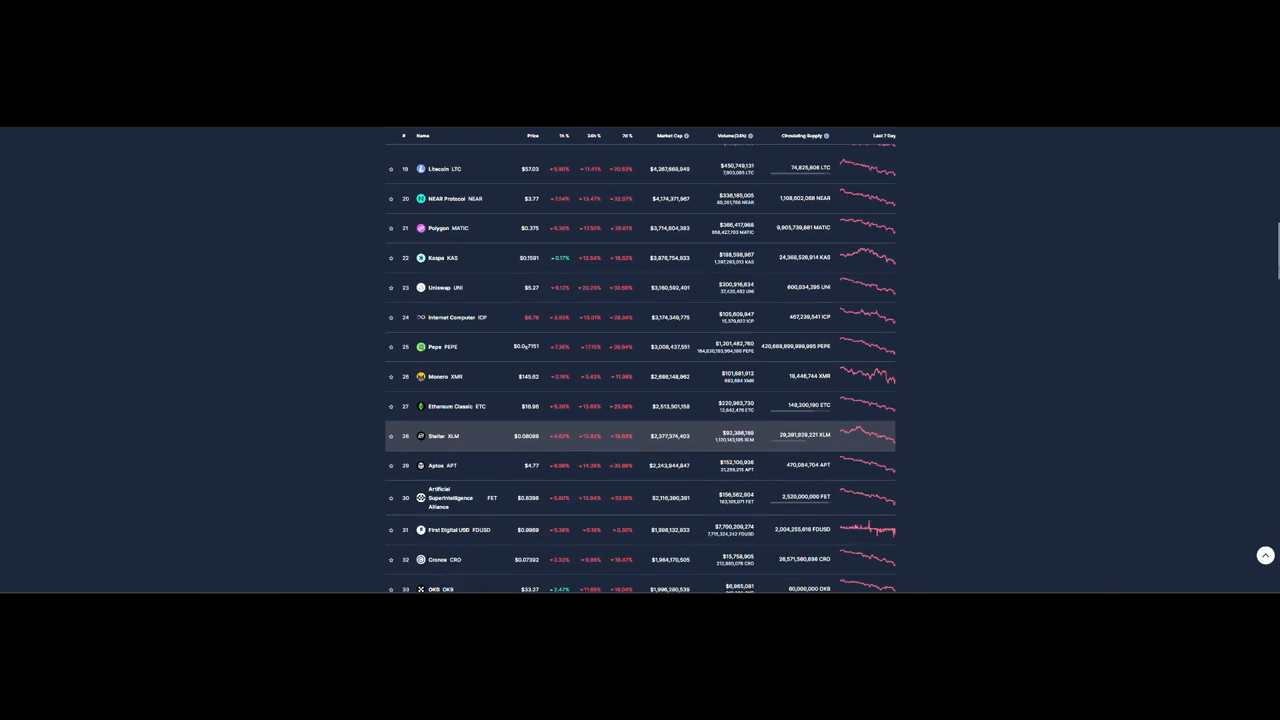
scroll(down, 3)
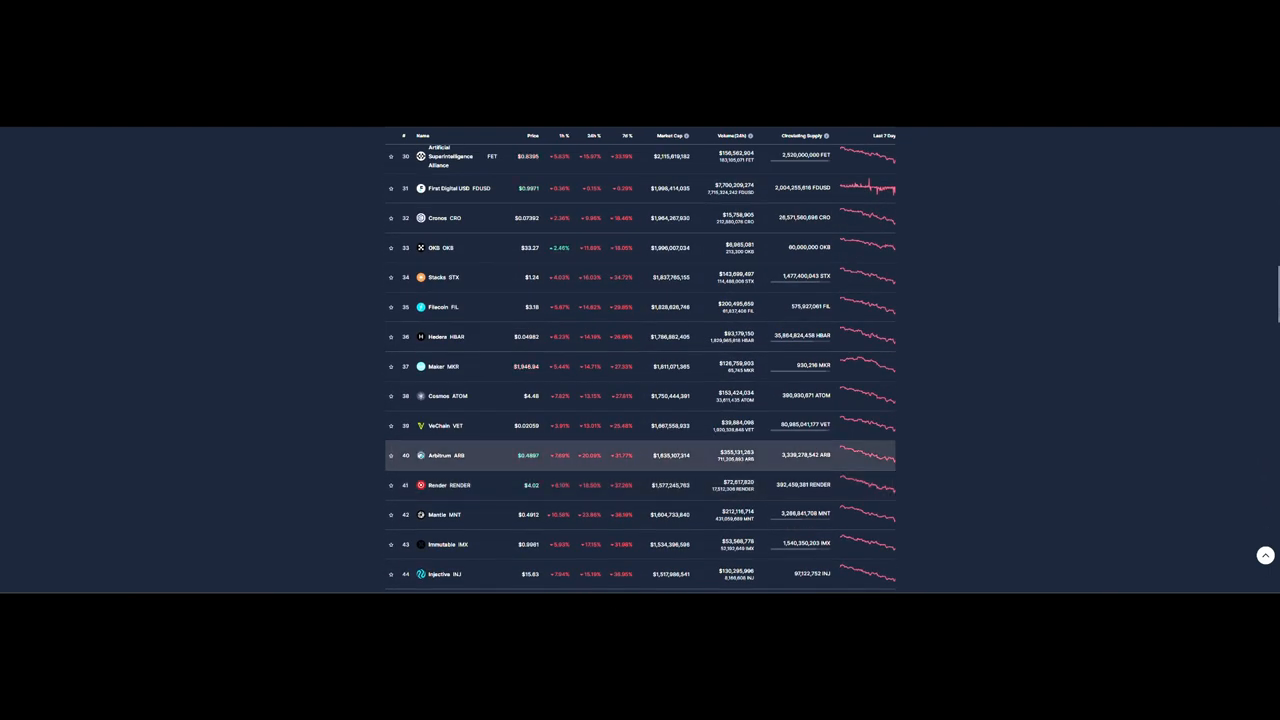
scroll(down, 3)
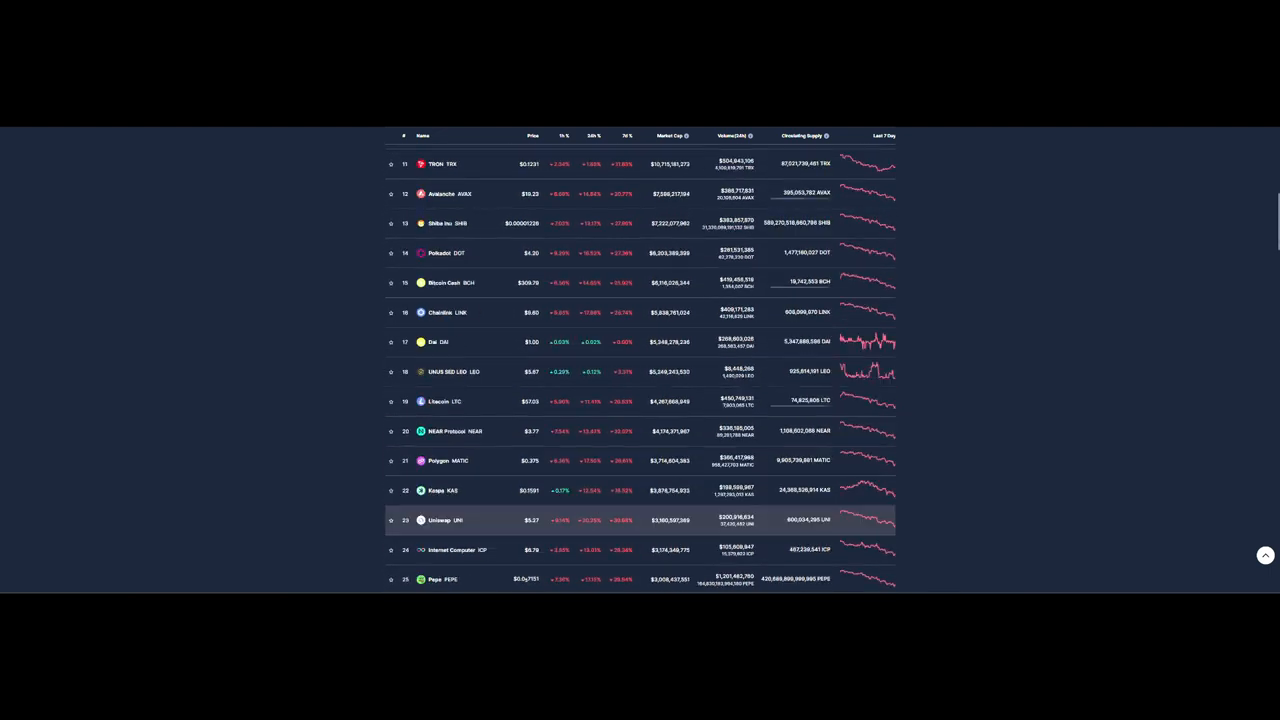
scroll(up, 3)
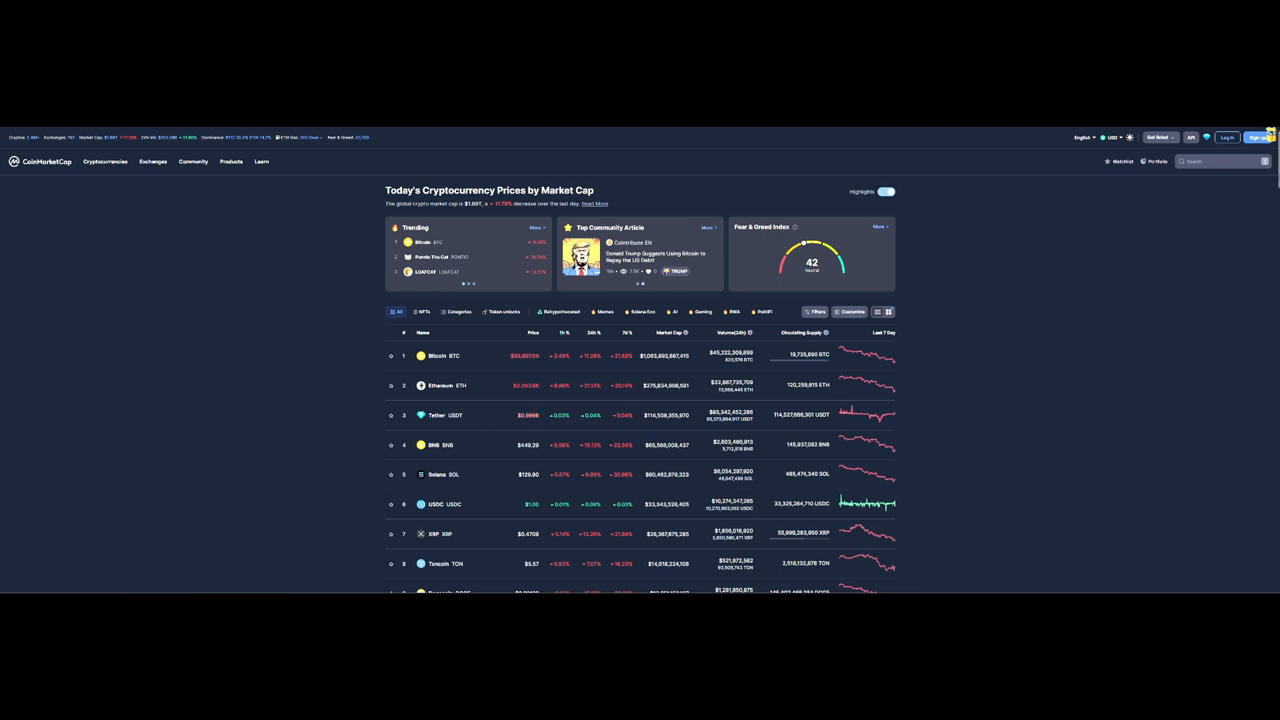
scroll(down, 3)
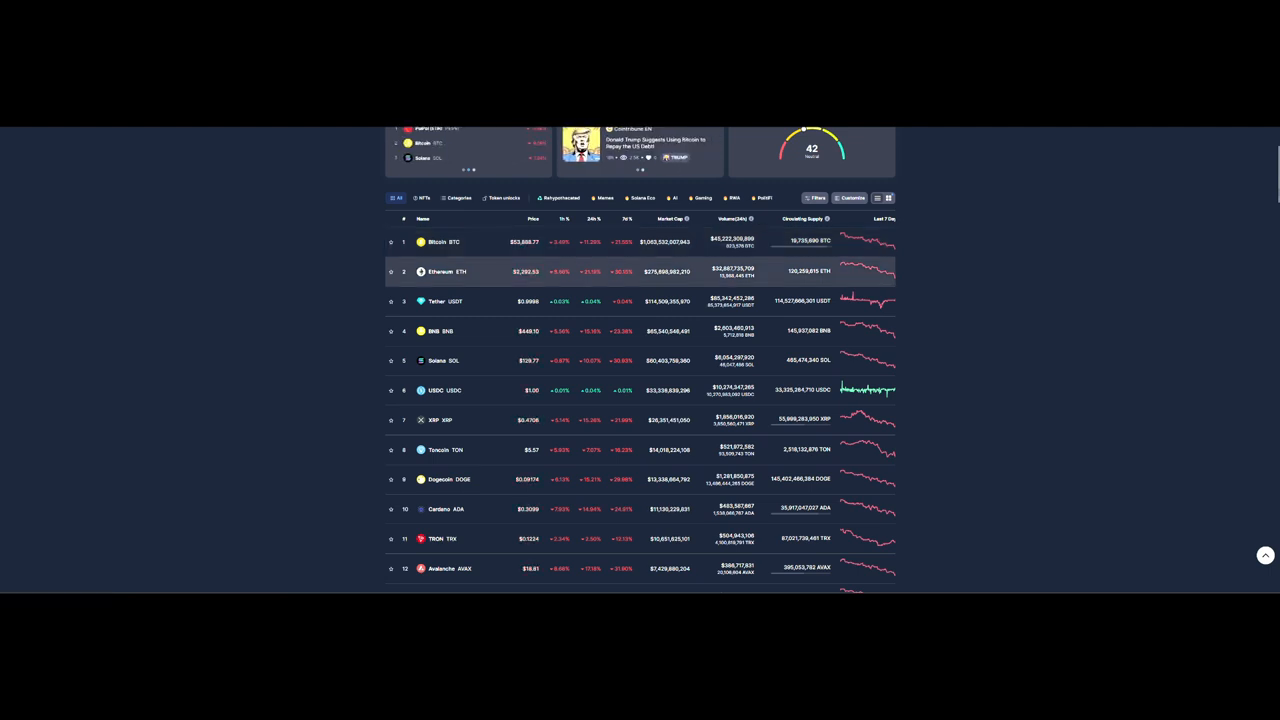
scroll(down, 3)
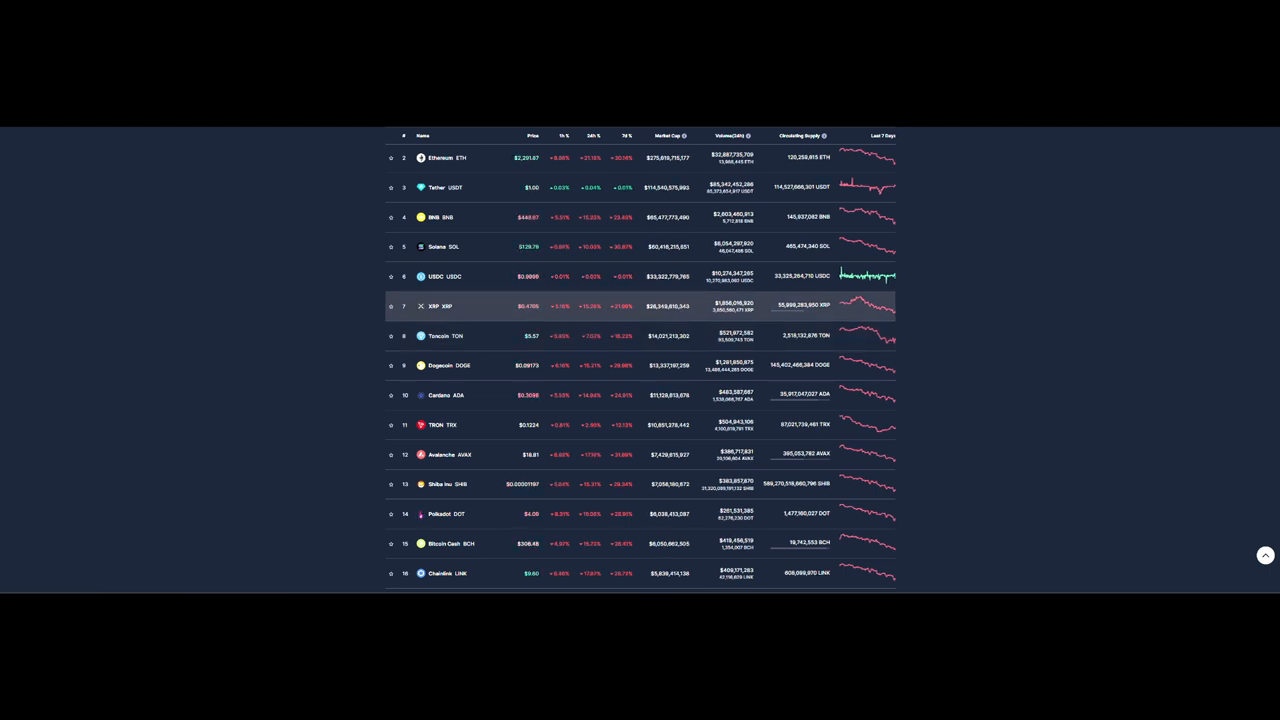
scroll(down, 3)
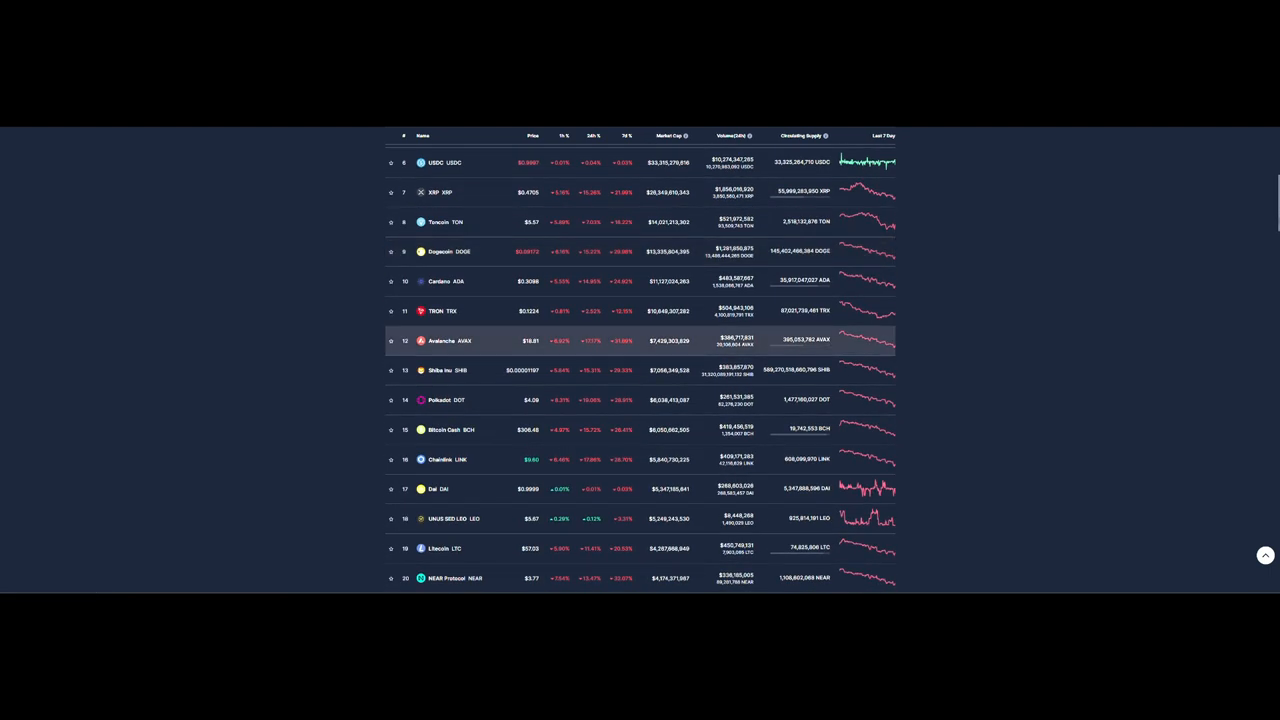
scroll(down, 3)
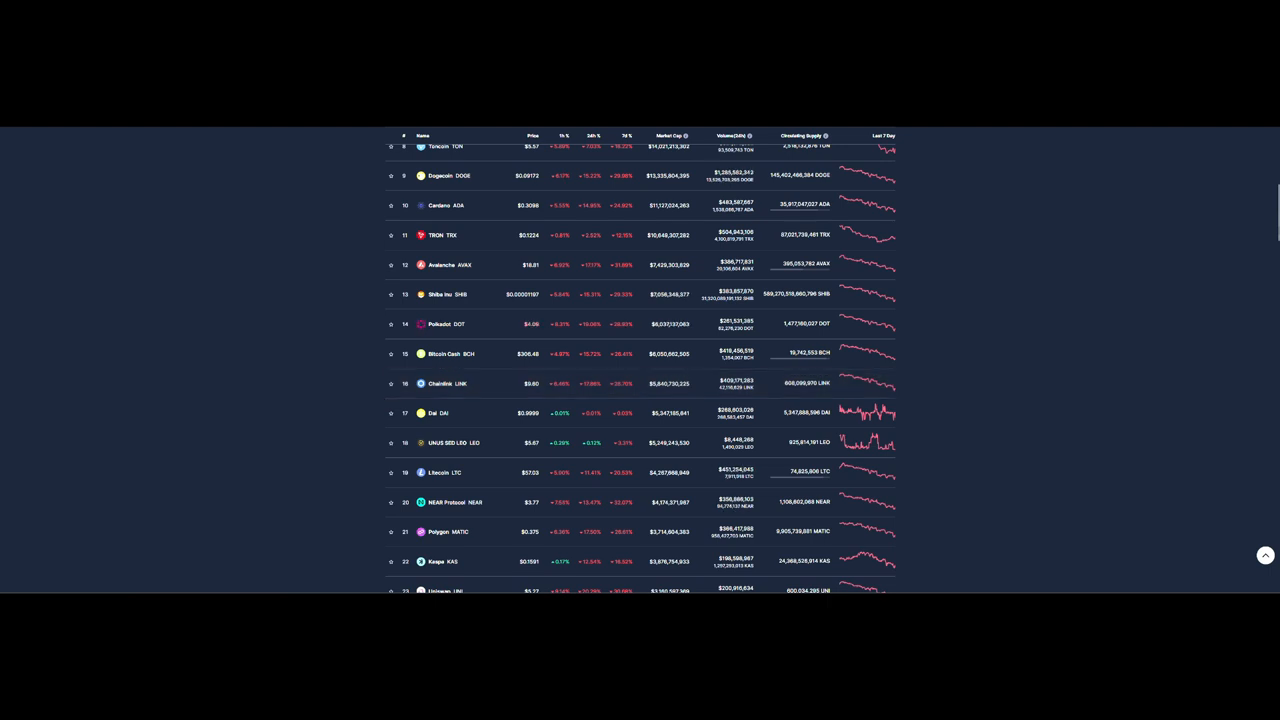
scroll(down, 3)
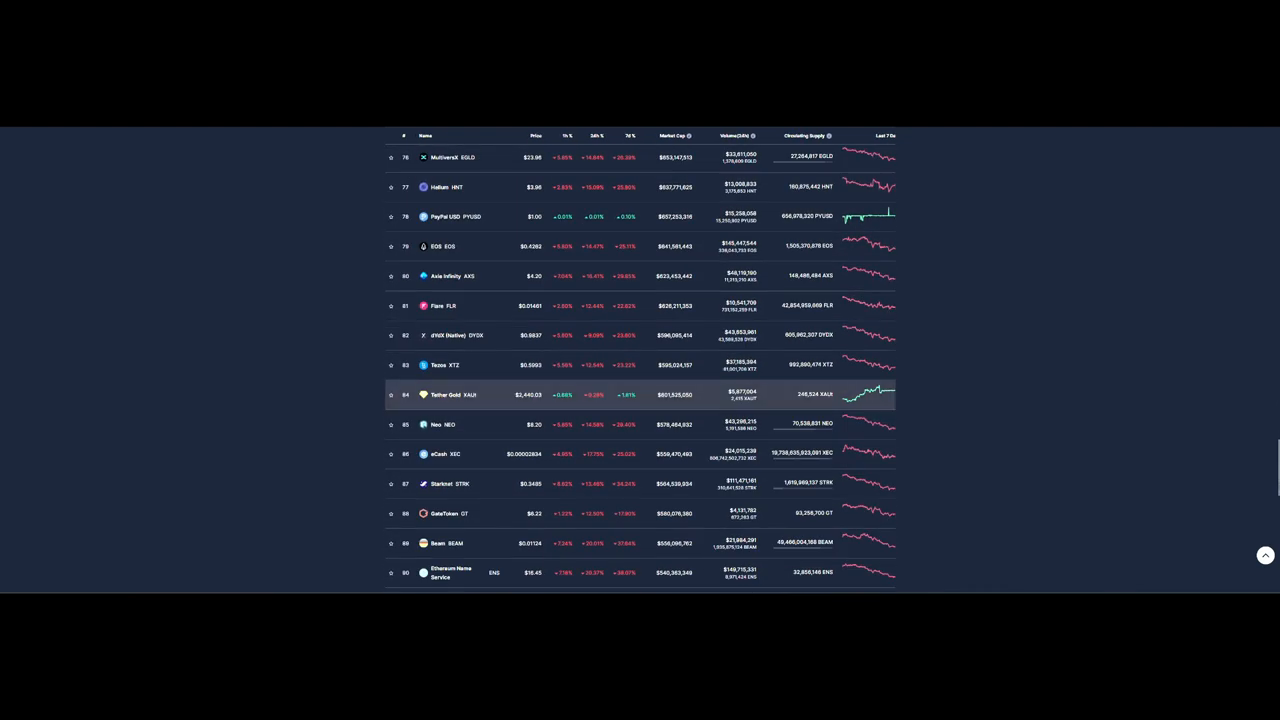
scroll(down, 3)
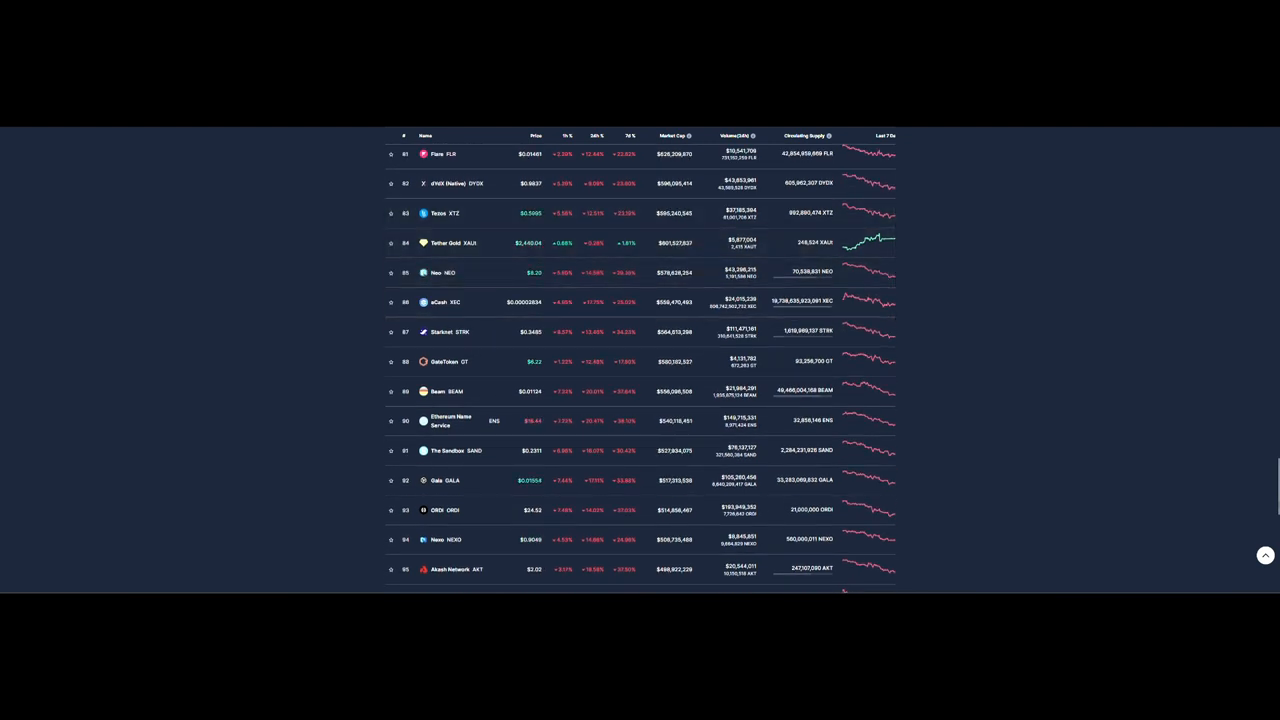
scroll(down, 3)
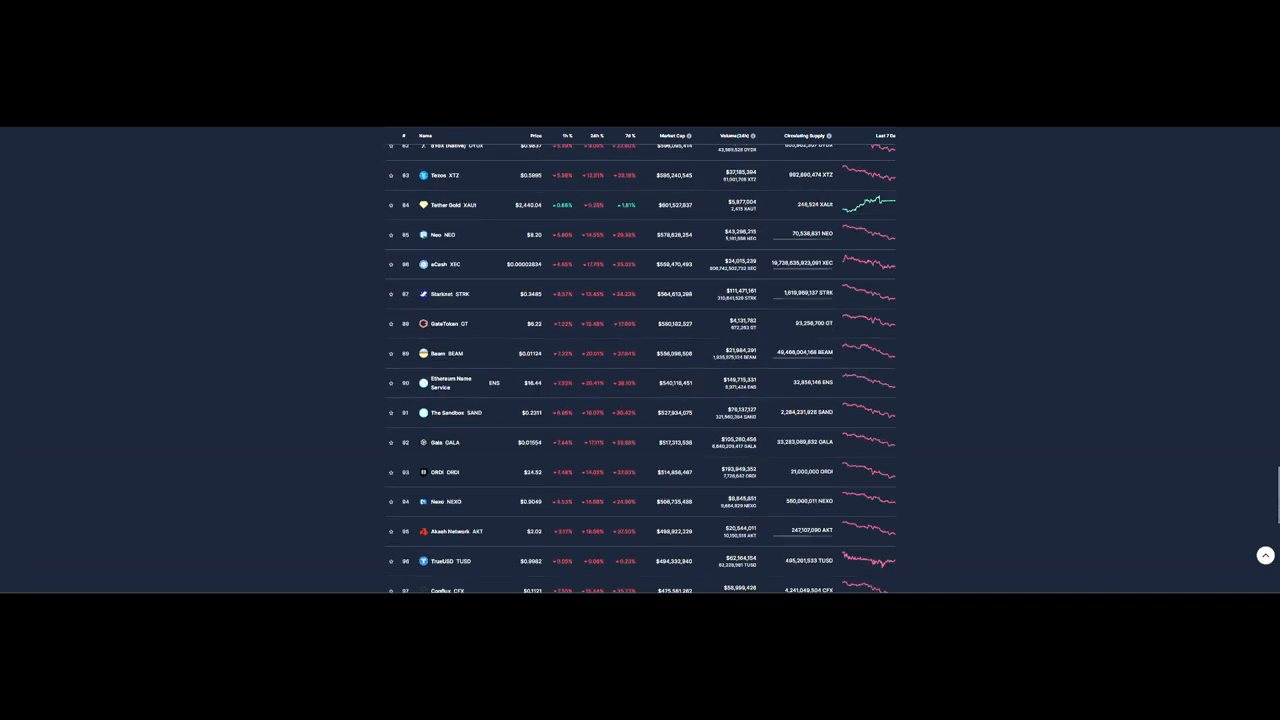
scroll(down, 3)
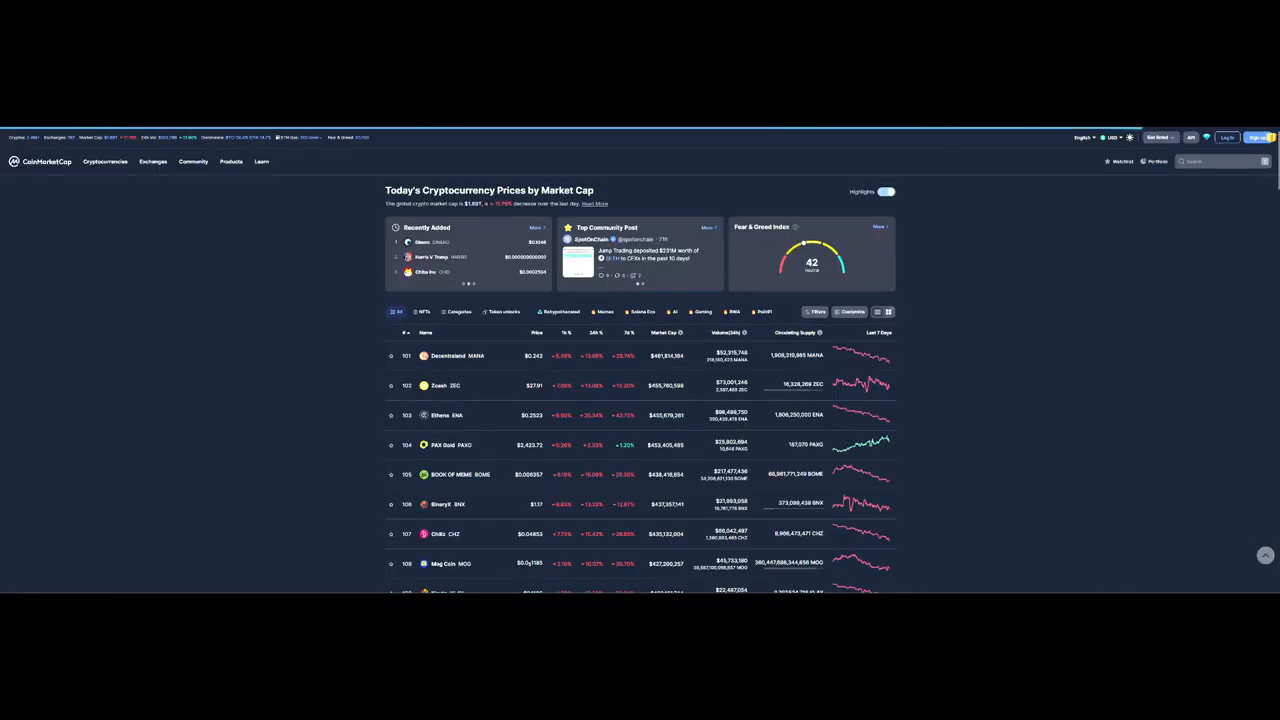
scroll(down, 3)
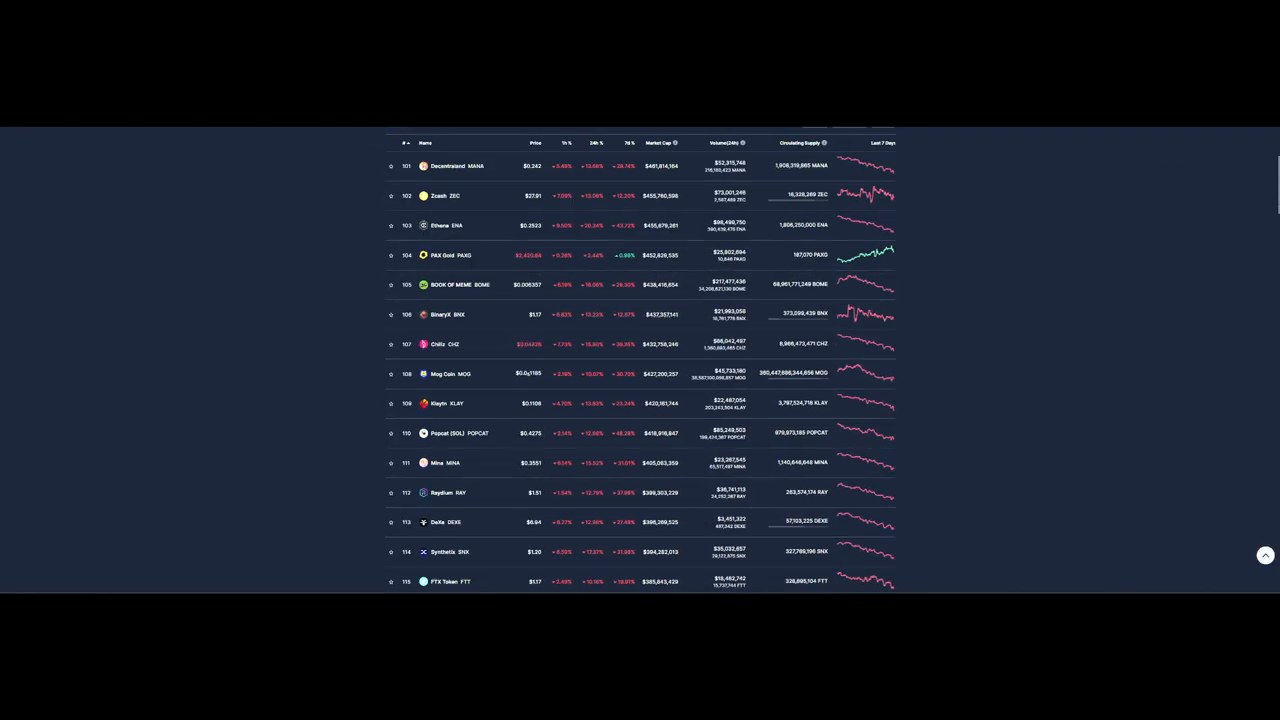
scroll(down, 3)
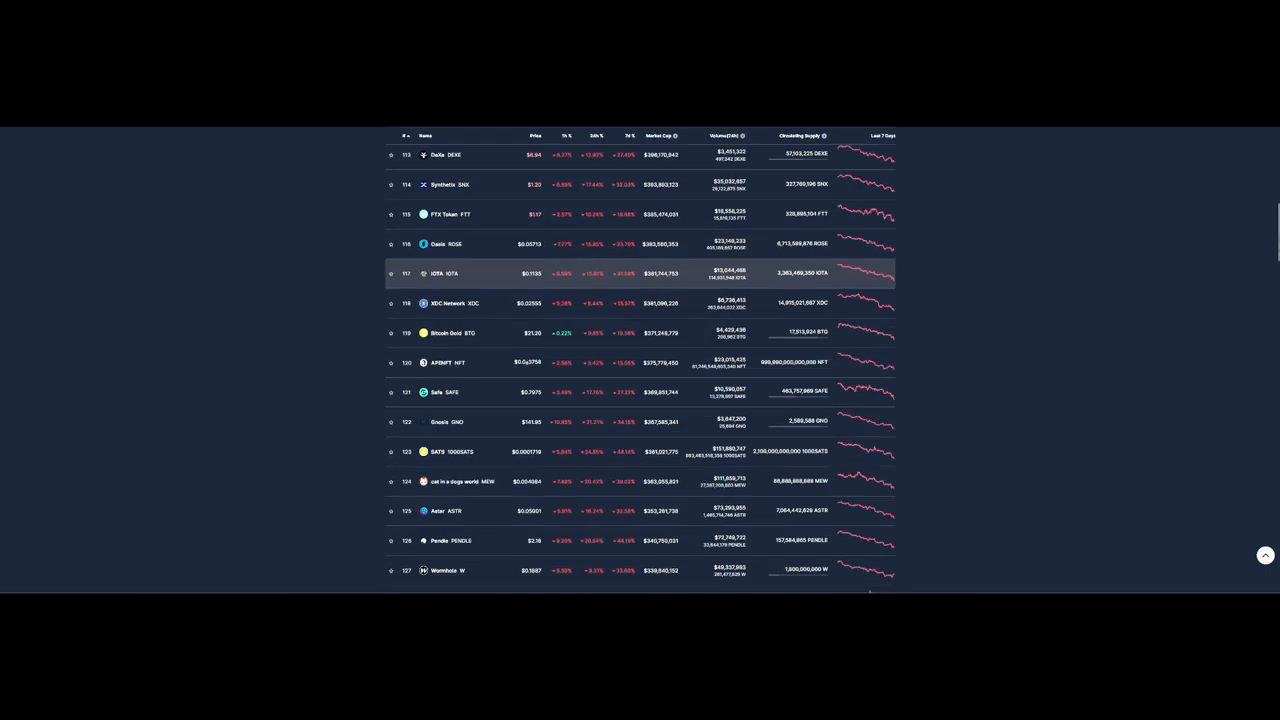
scroll(down, 3)
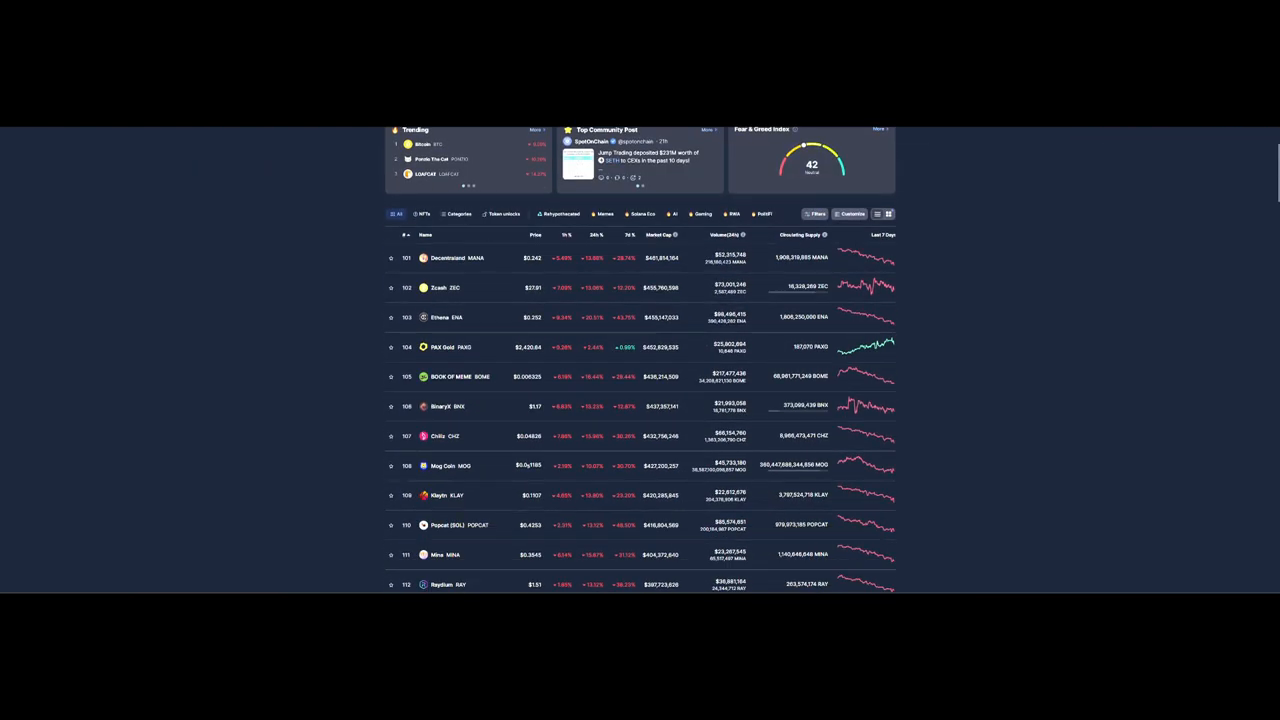
scroll(down, 3)
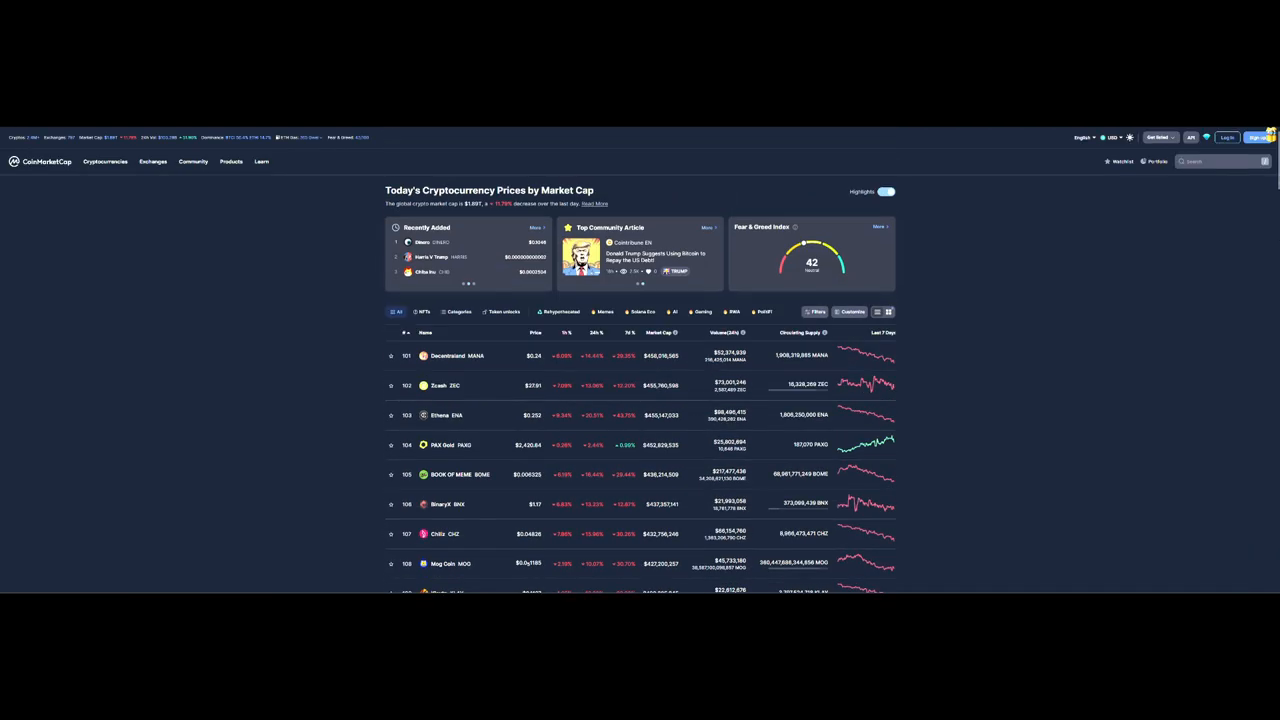
scroll(down, 3)
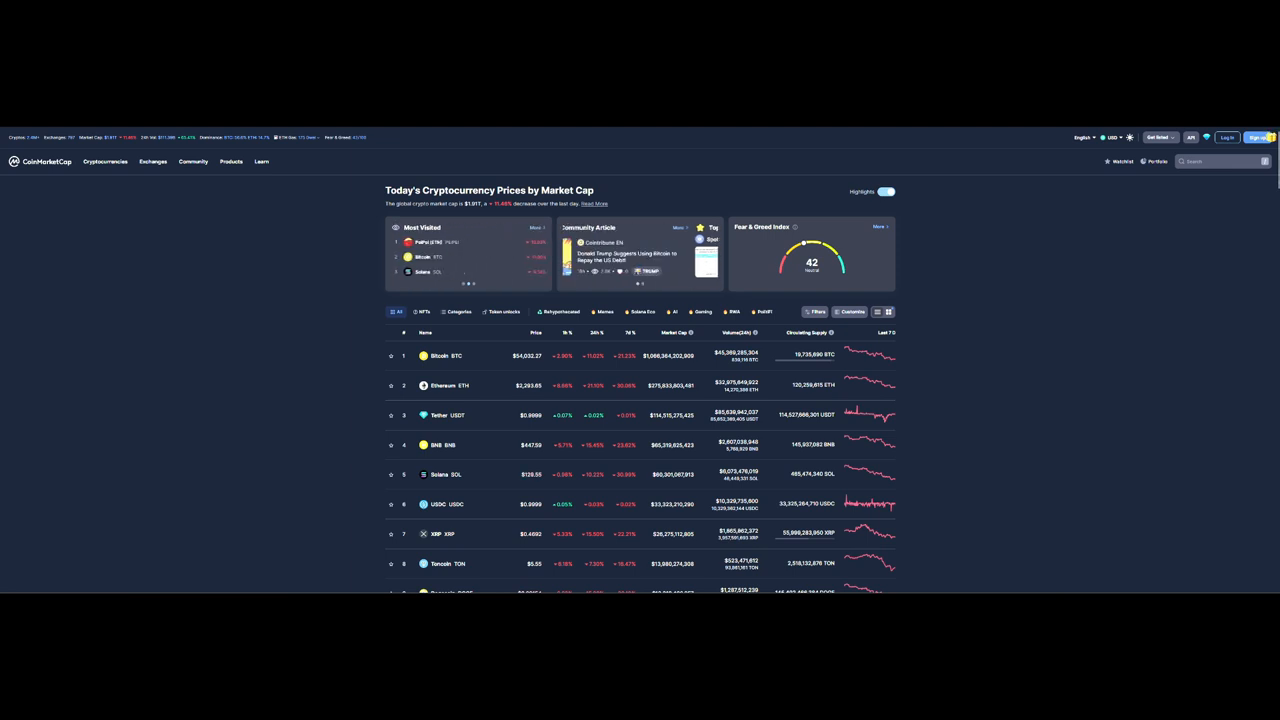
scroll(down, 3)
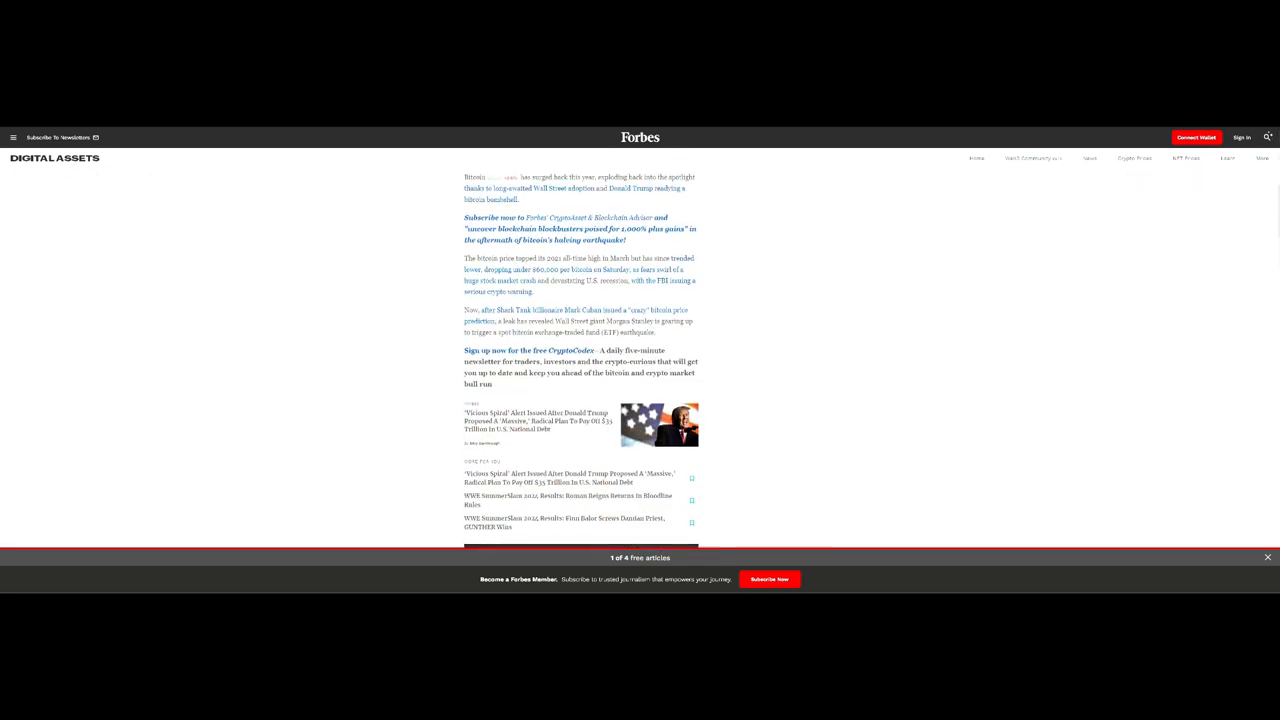
scroll(down, 3)
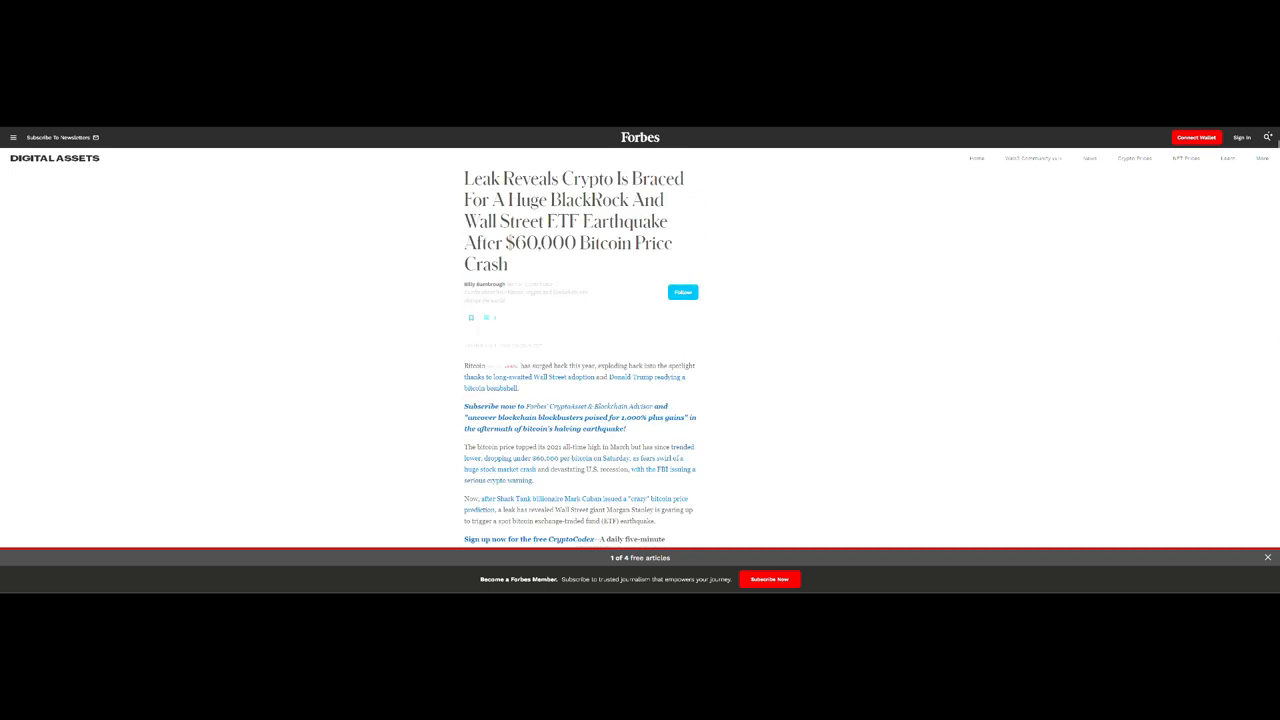
scroll(down, 3)
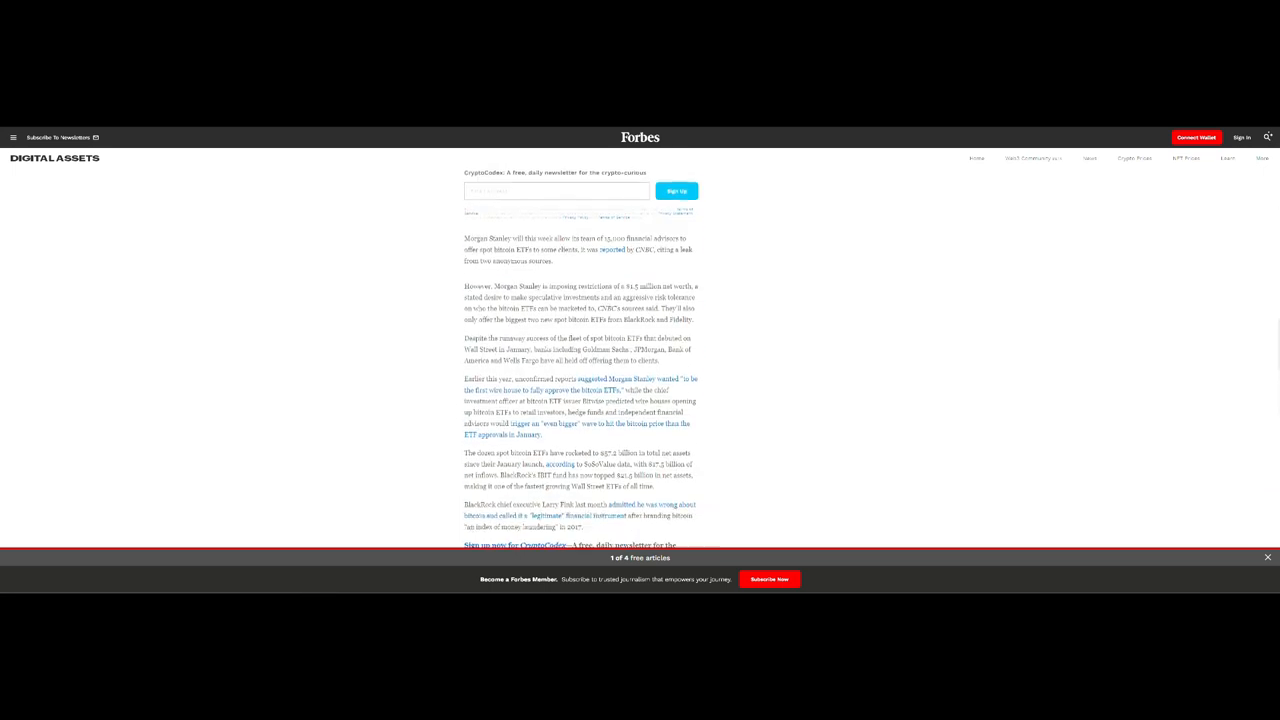
scroll(down, 3)
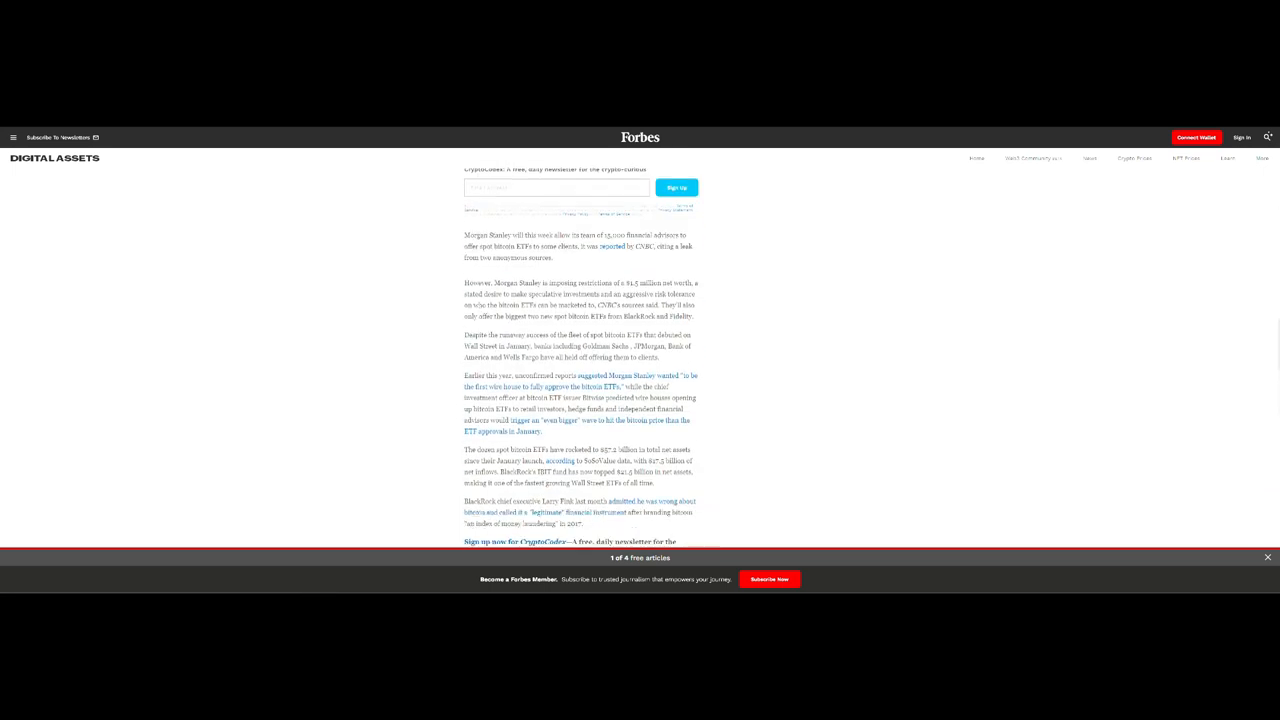
scroll(down, 3)
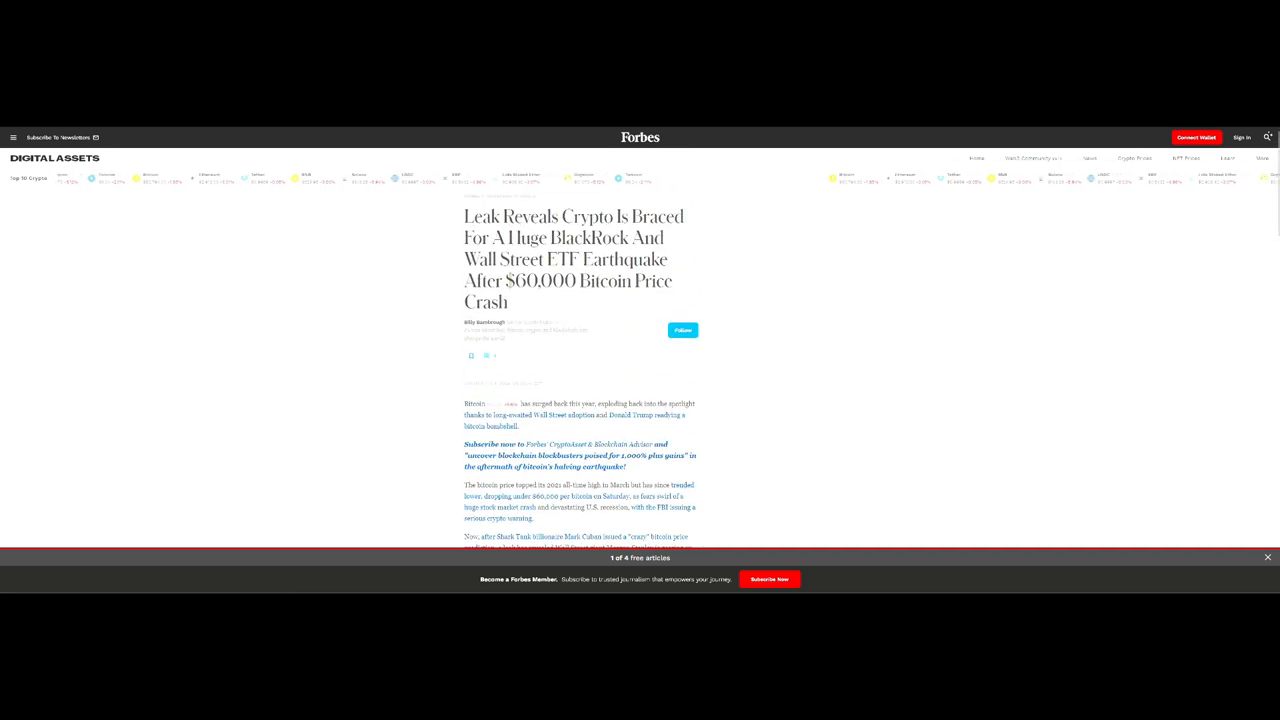
scroll(down, 3)
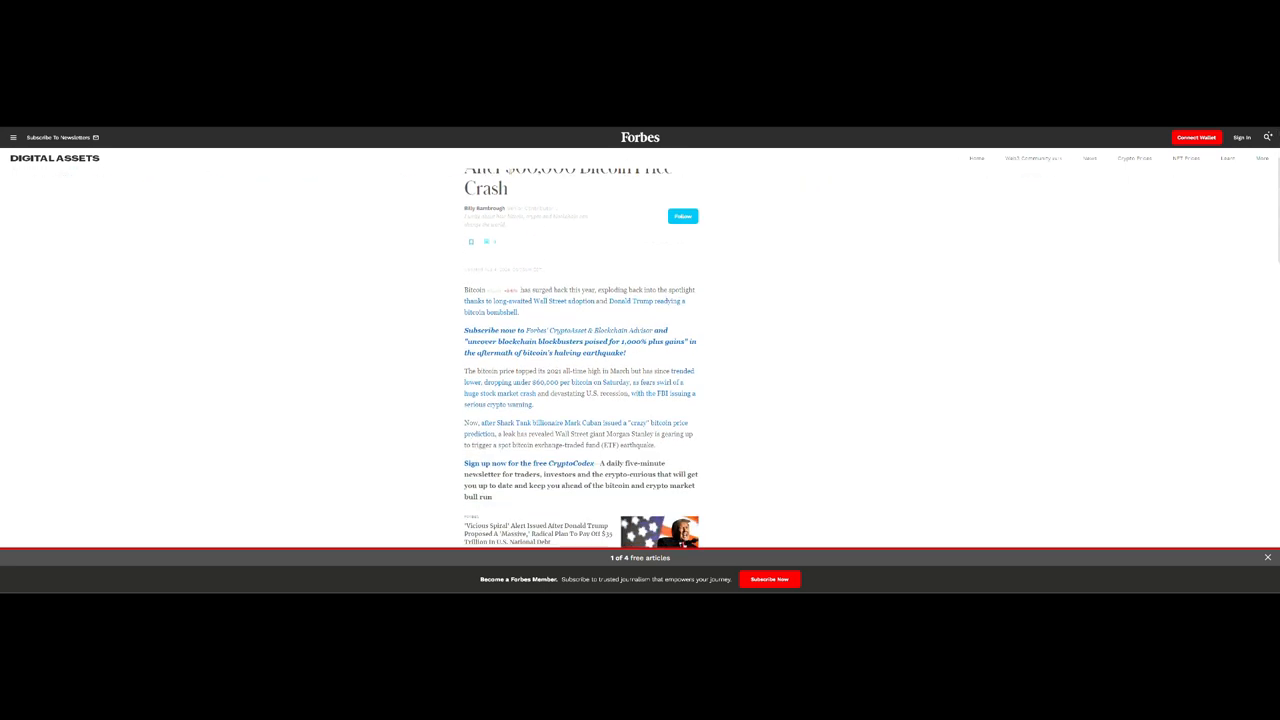
scroll(down, 3)
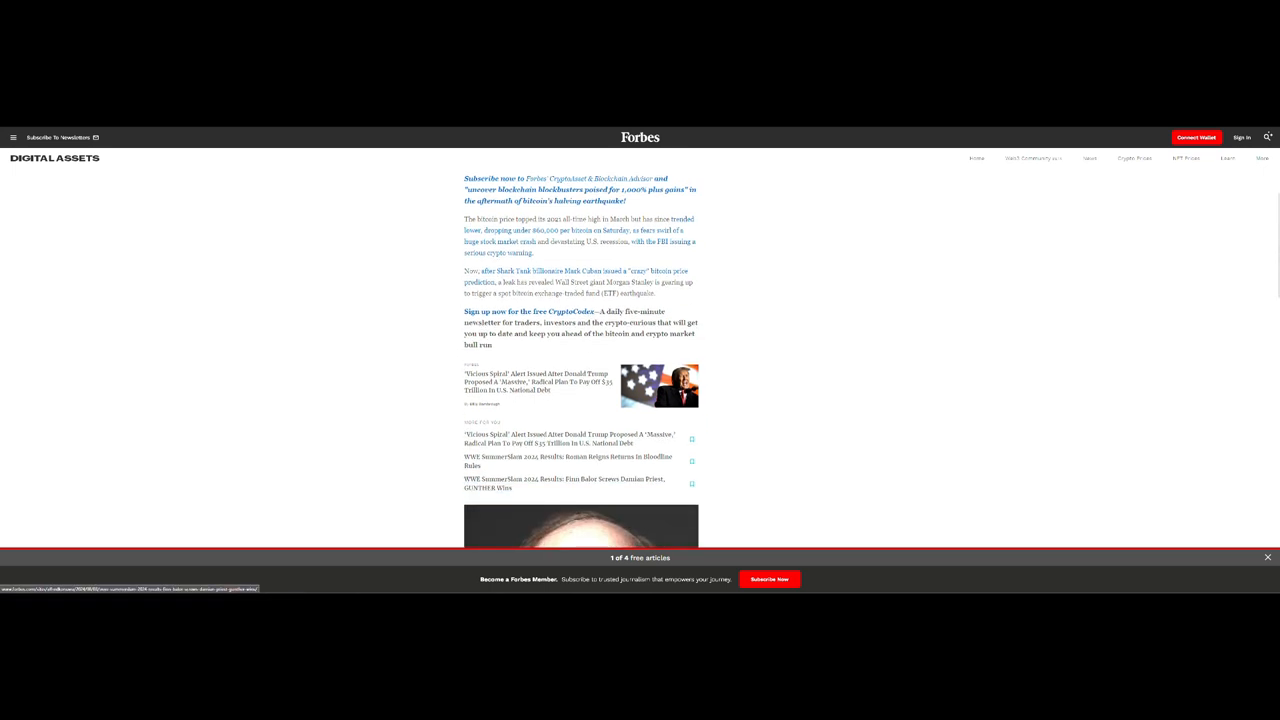
scroll(down, 3)
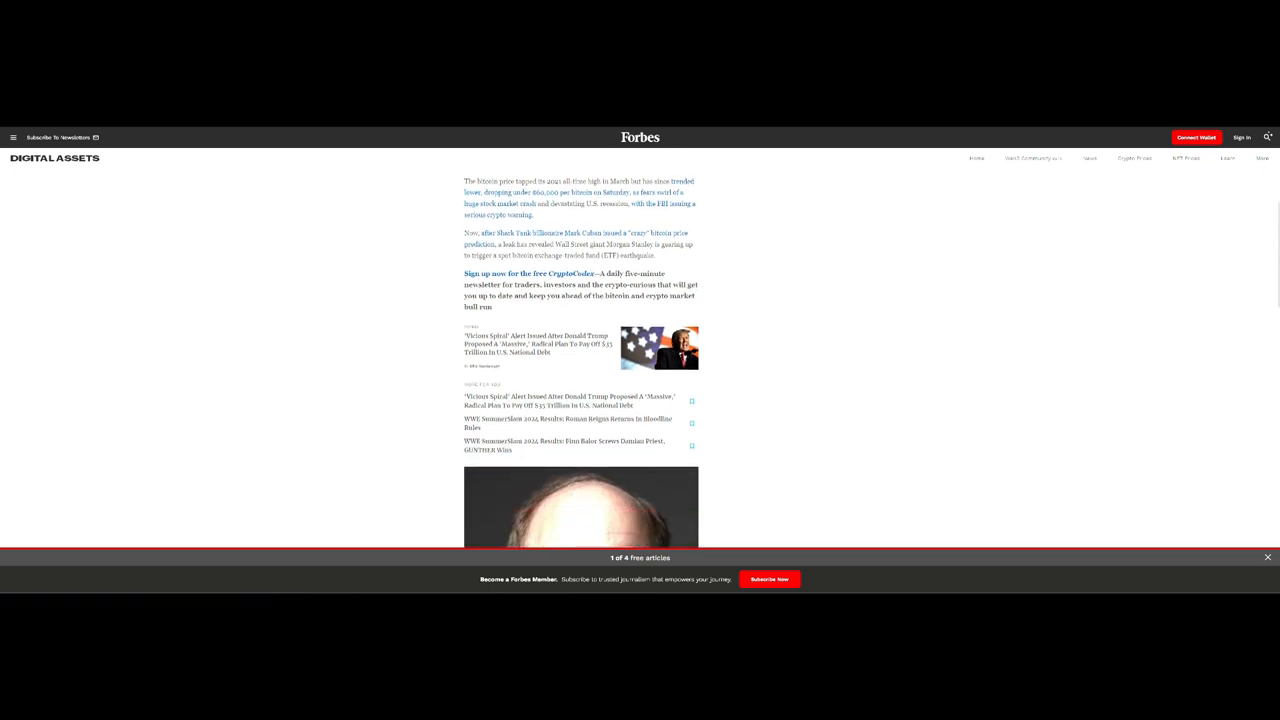
scroll(down, 3)
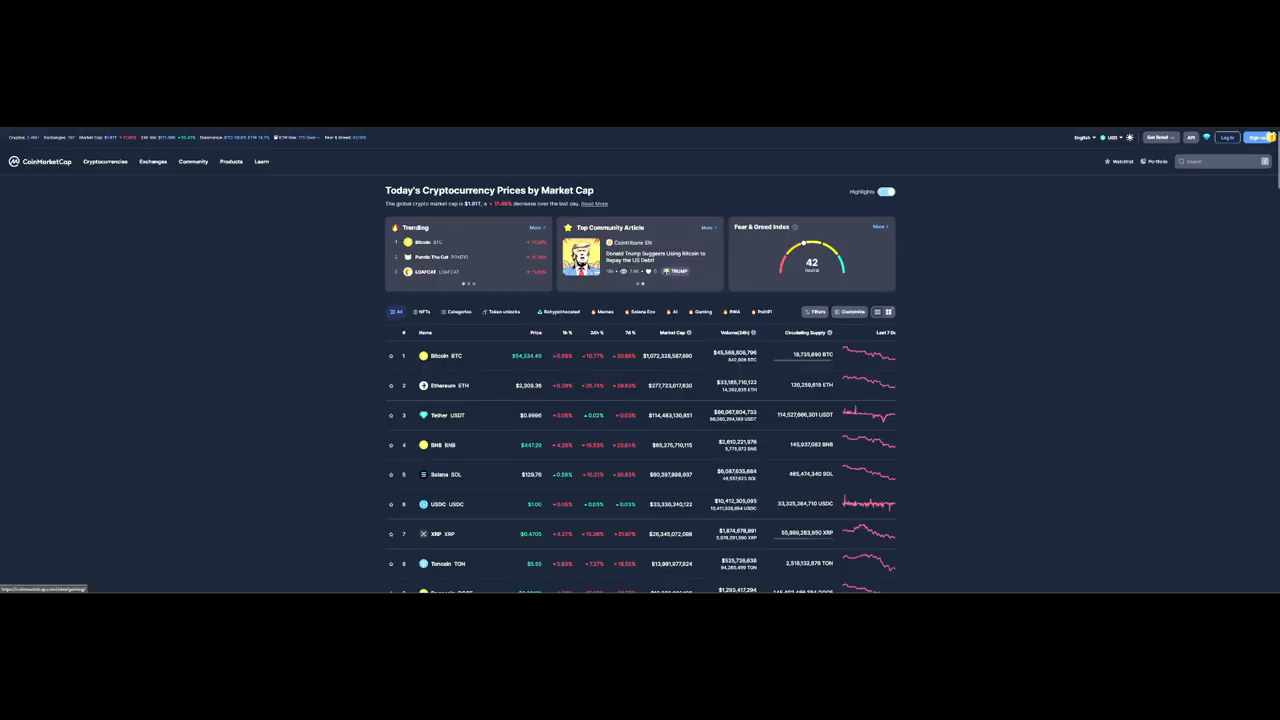
scroll(down, 3)
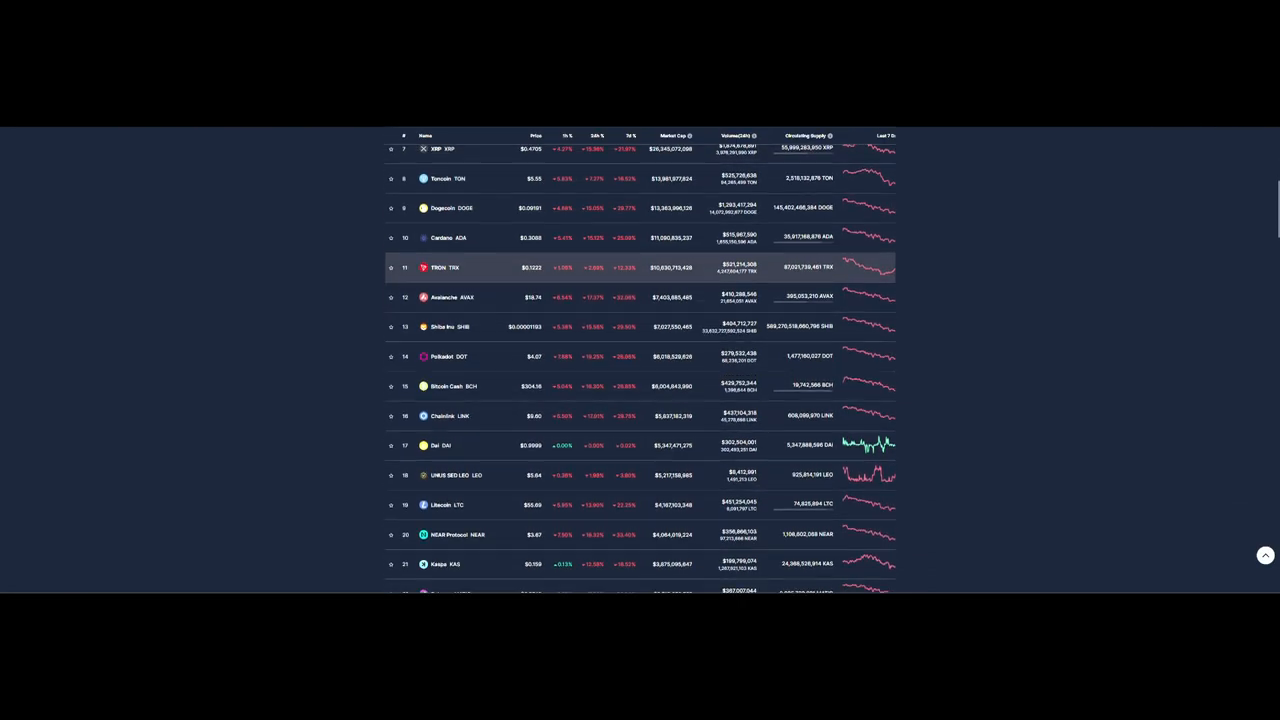
scroll(down, 3)
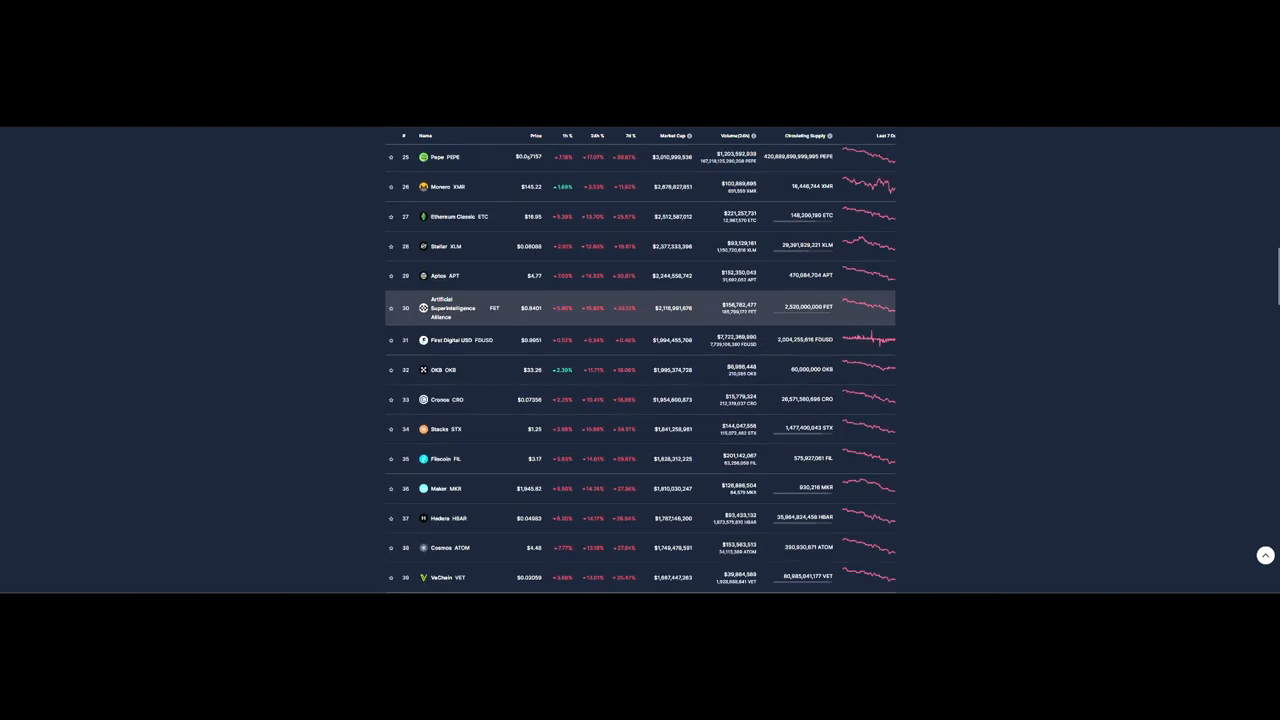
scroll(down, 3)
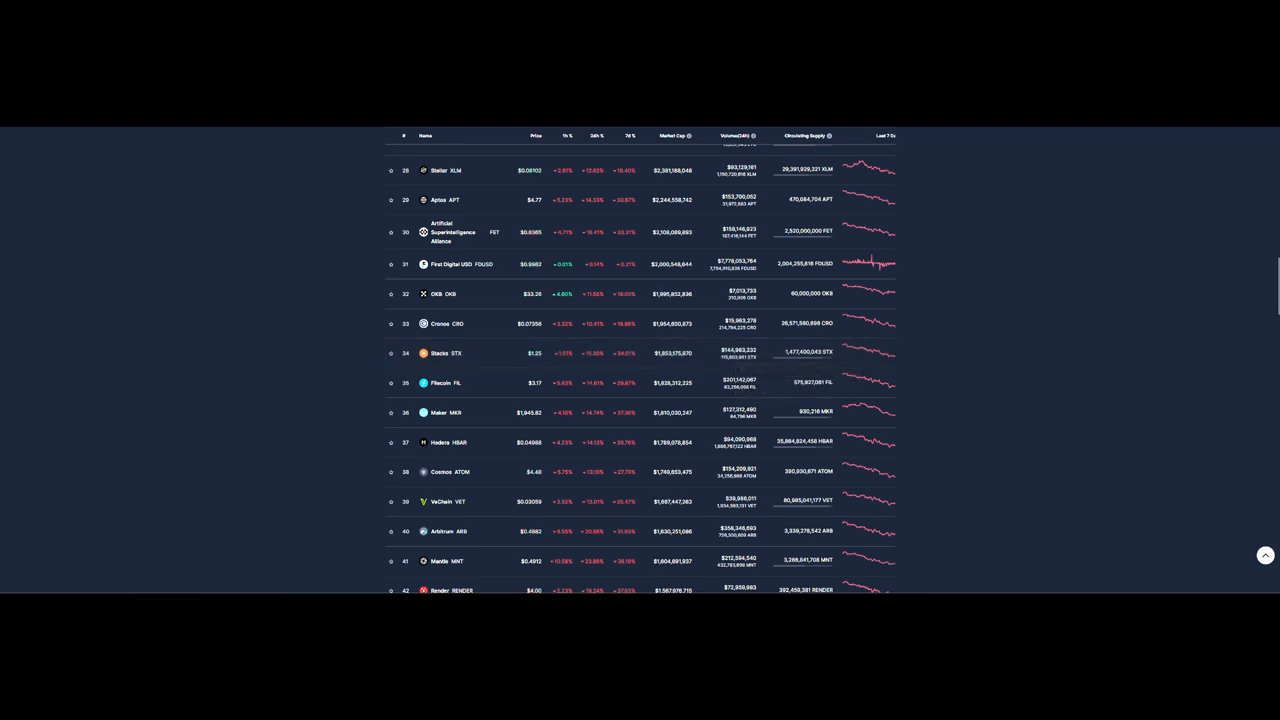
scroll(down, 3)
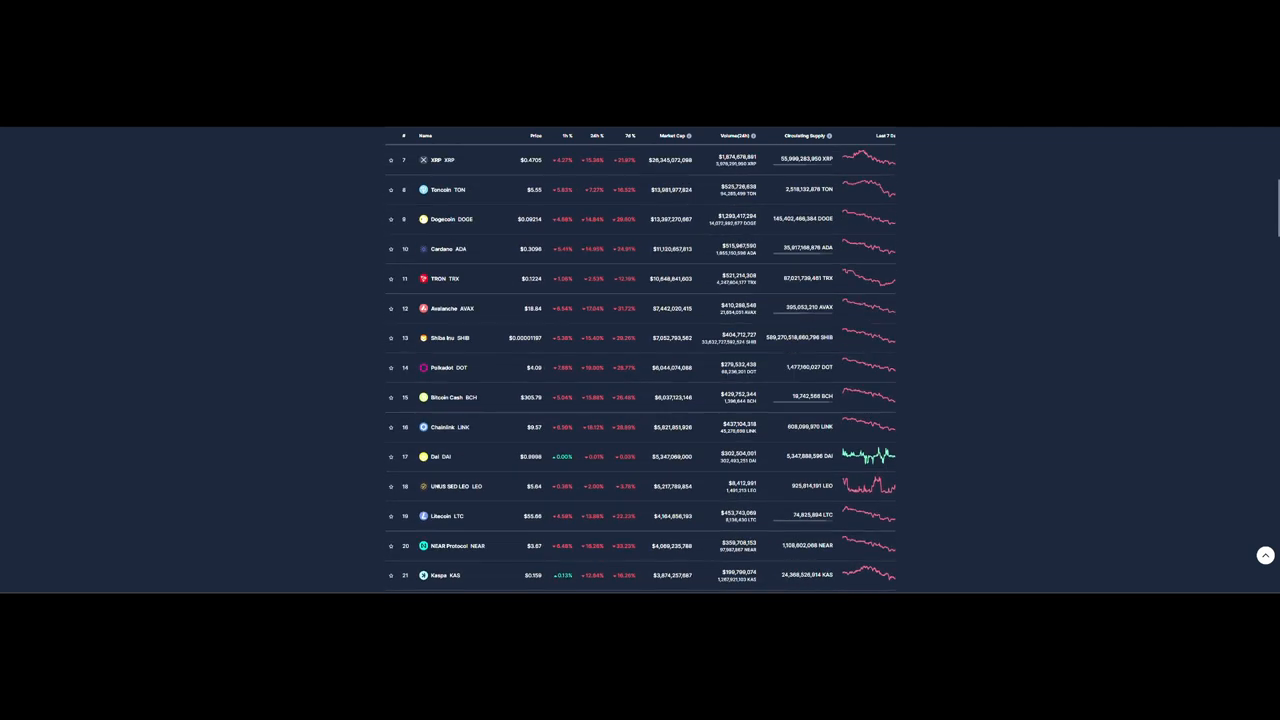
scroll(up, 3)
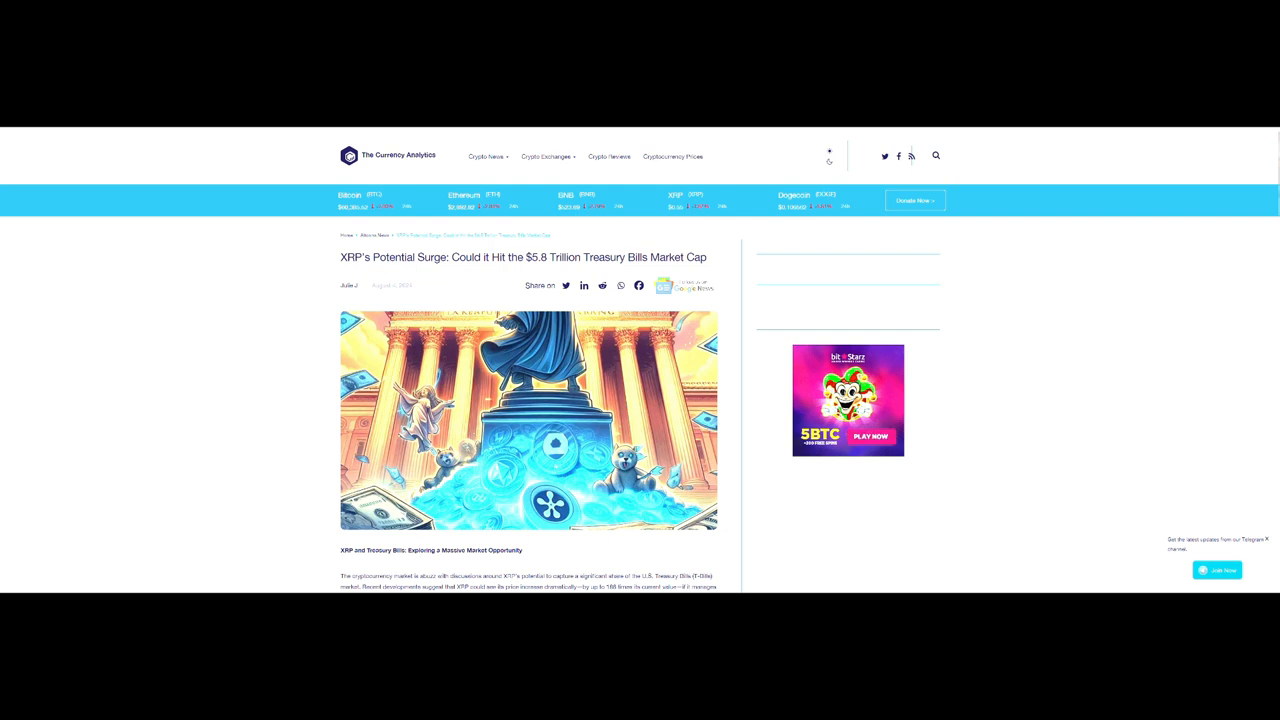
scroll(down, 3)
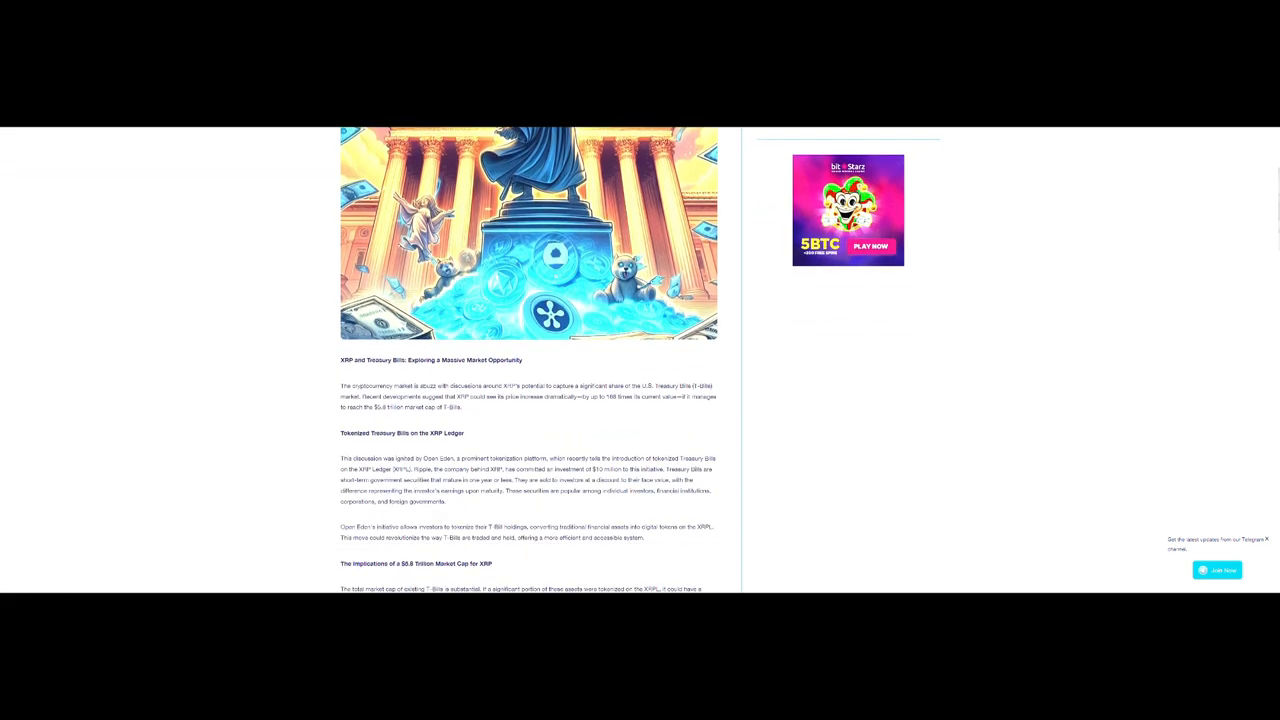
scroll(down, 3)
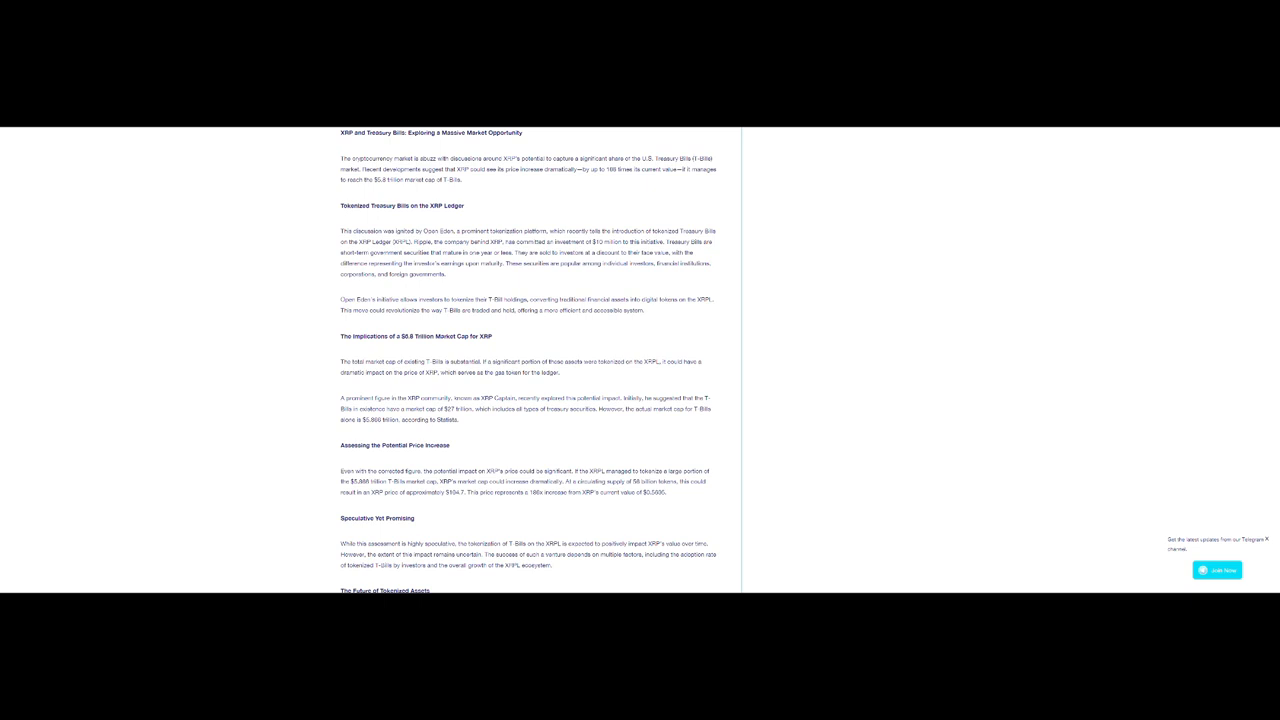
scroll(down, 3)
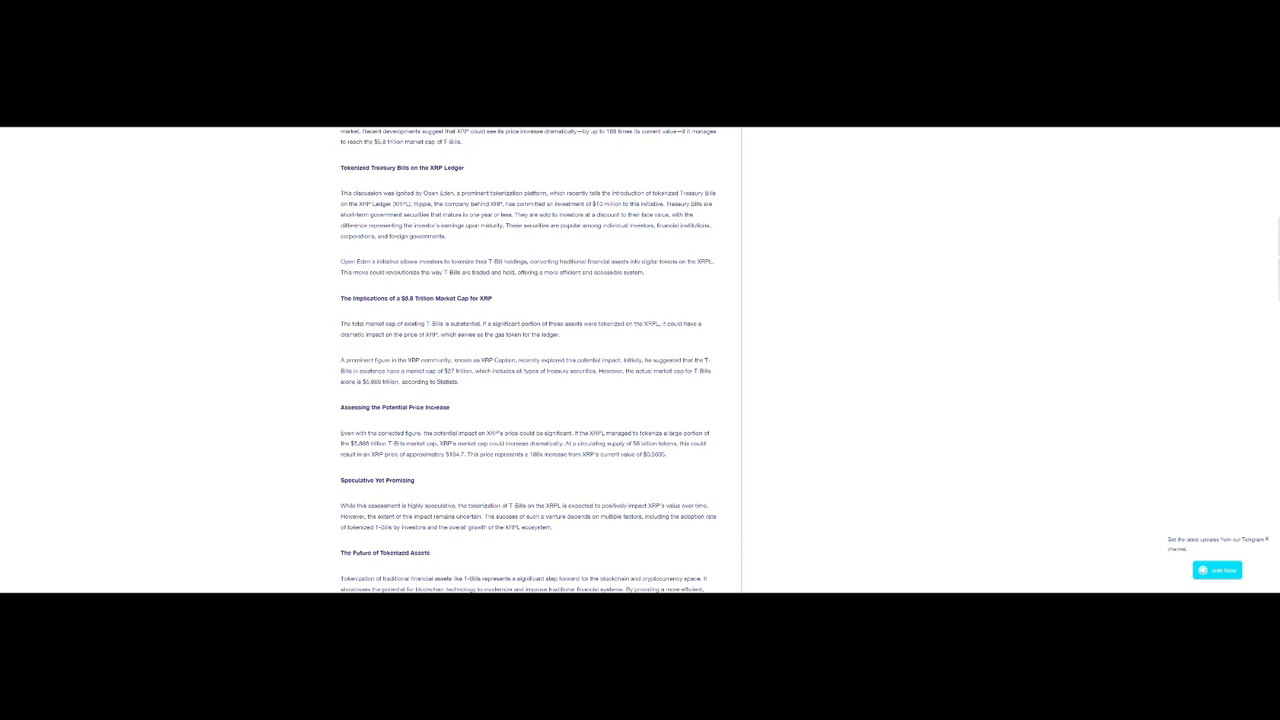